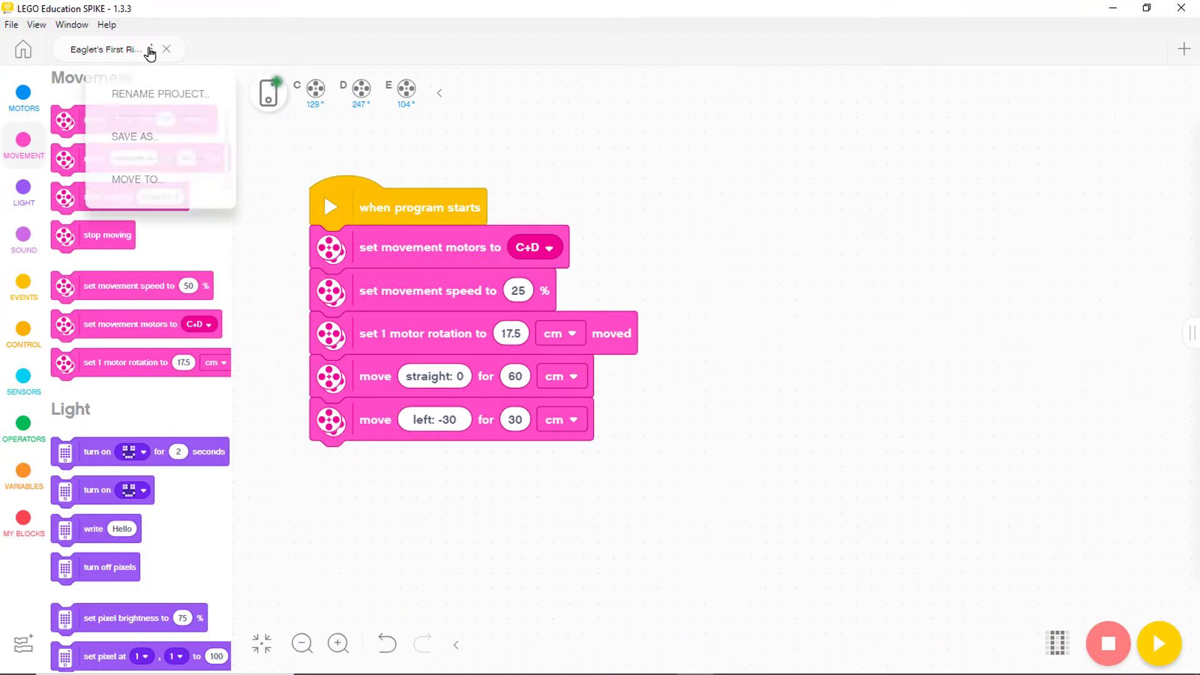
Rename the project from Eaglet's First Ride to 'Driving Eaglet…'.
click(161, 93)
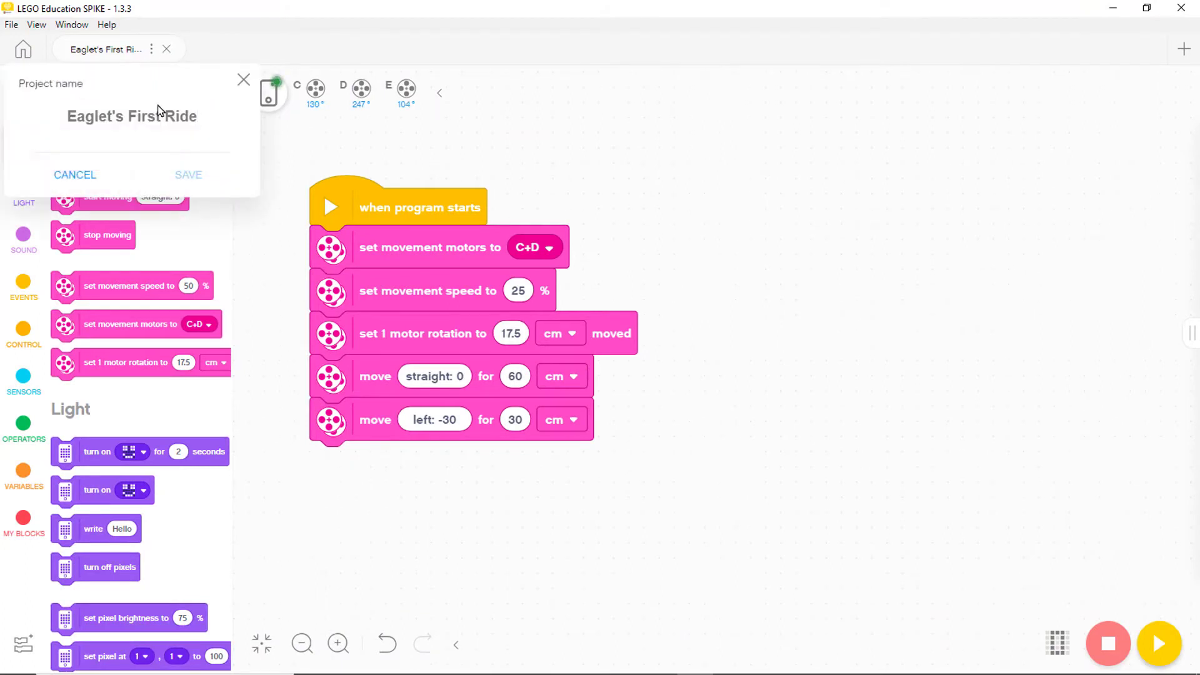
text(Driving Eaglet H)
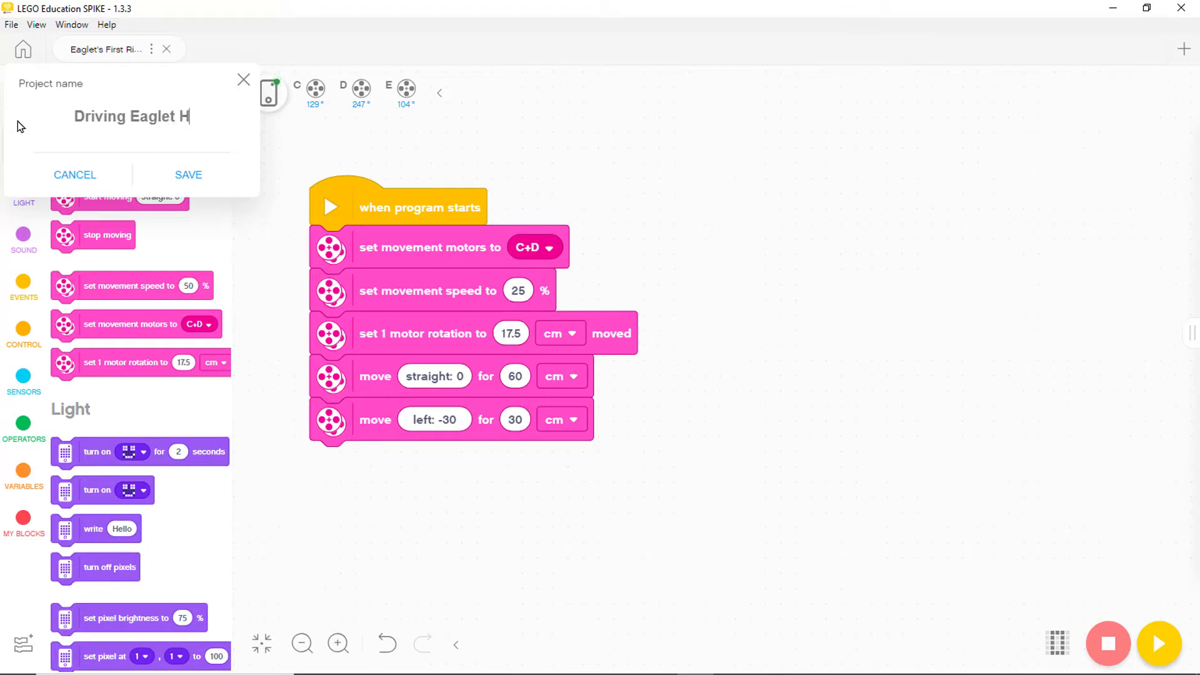
click(75, 175)
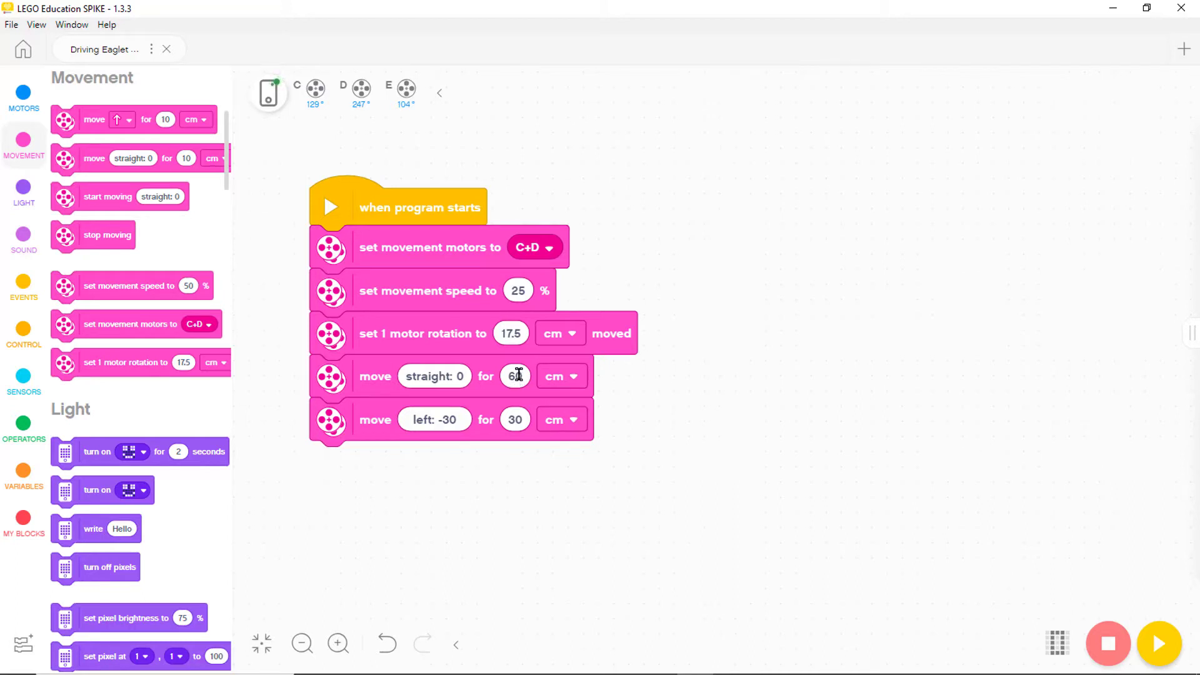
Make the first move straight 4 in and steer the second move right 100.
click(559, 376)
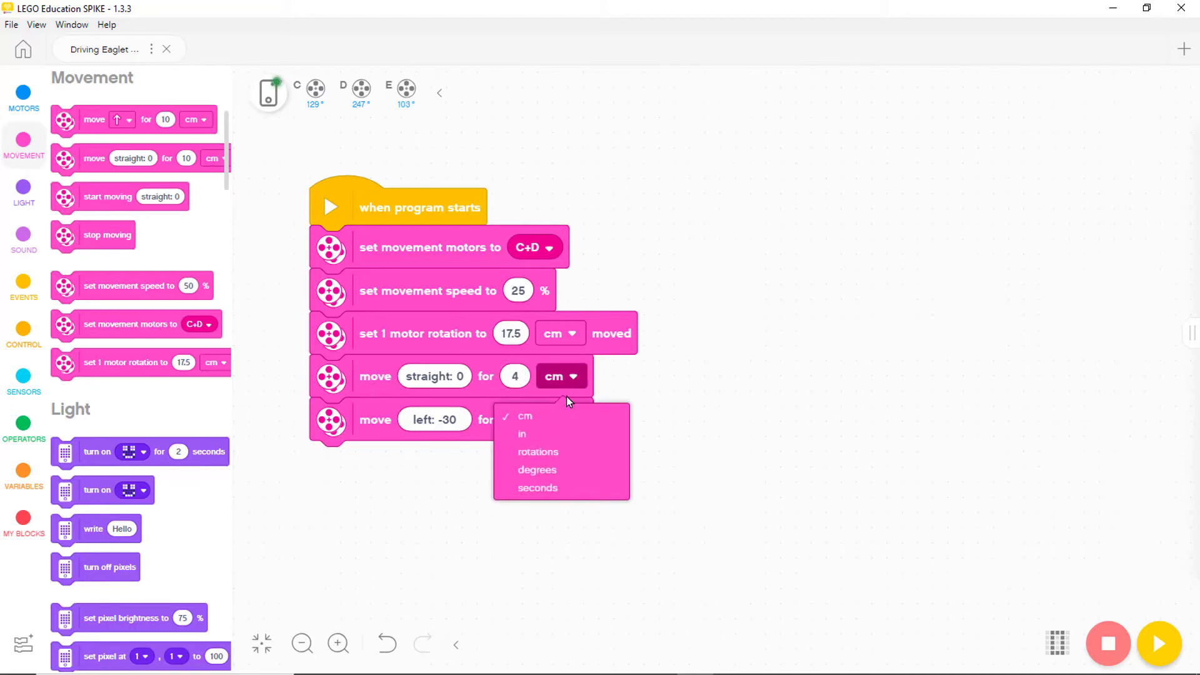
click(521, 433)
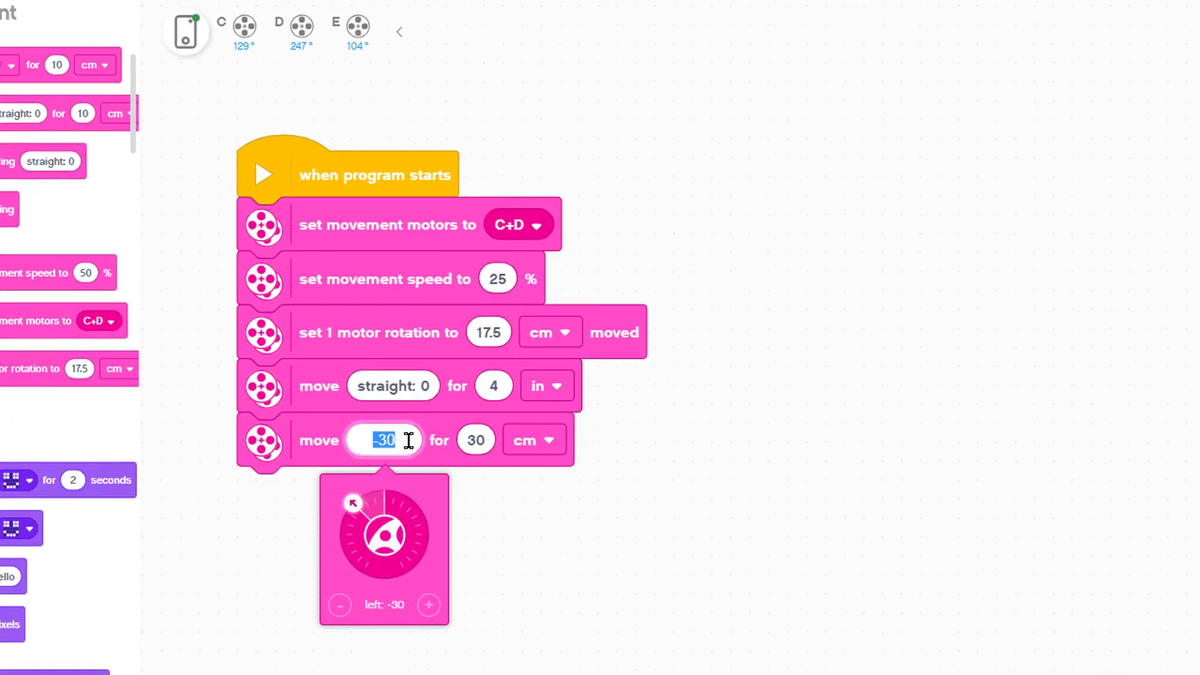
drag(352, 503, 411, 570)
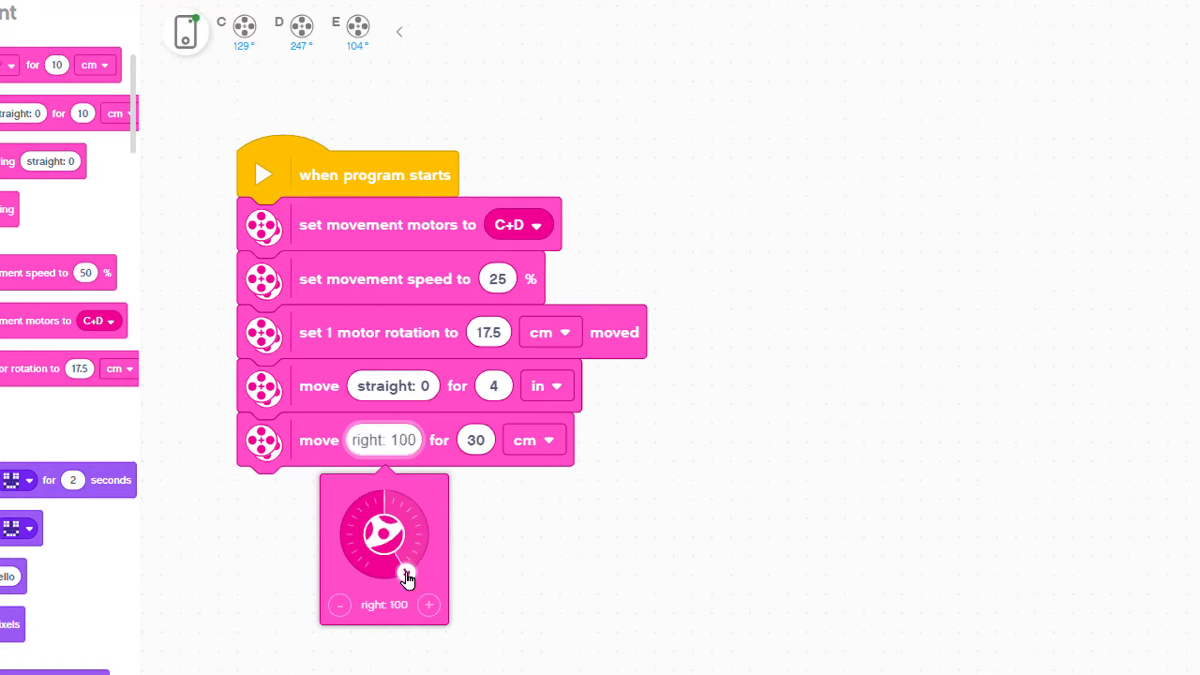
click(475, 439)
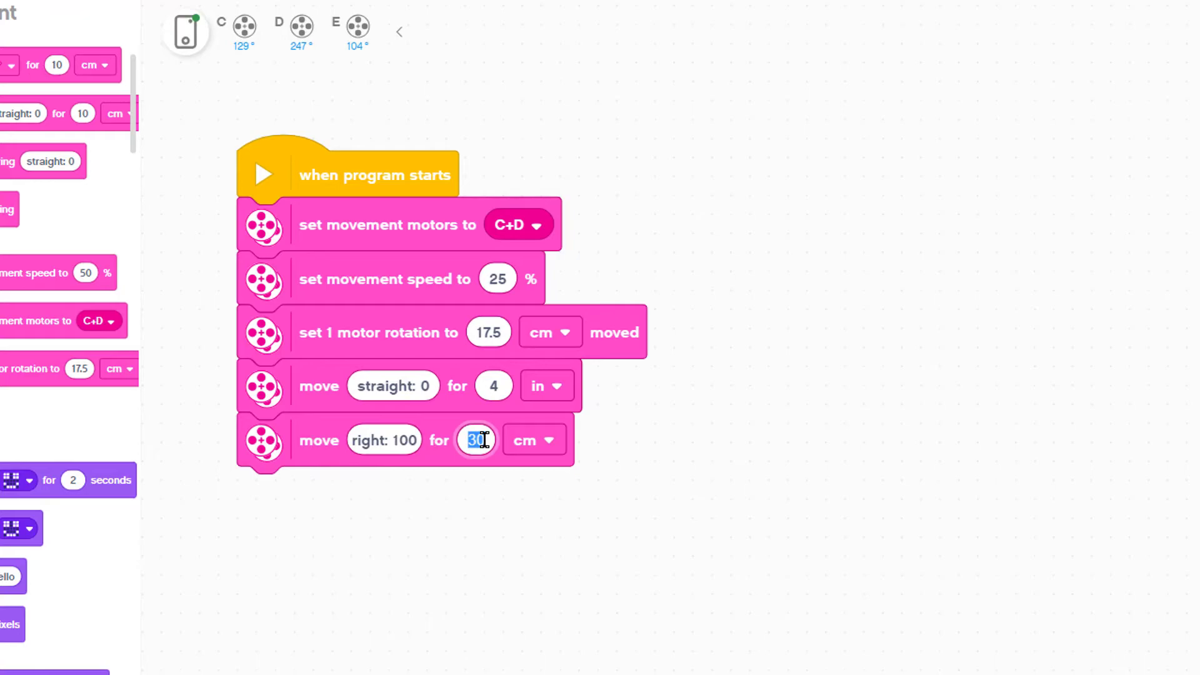
text(0)
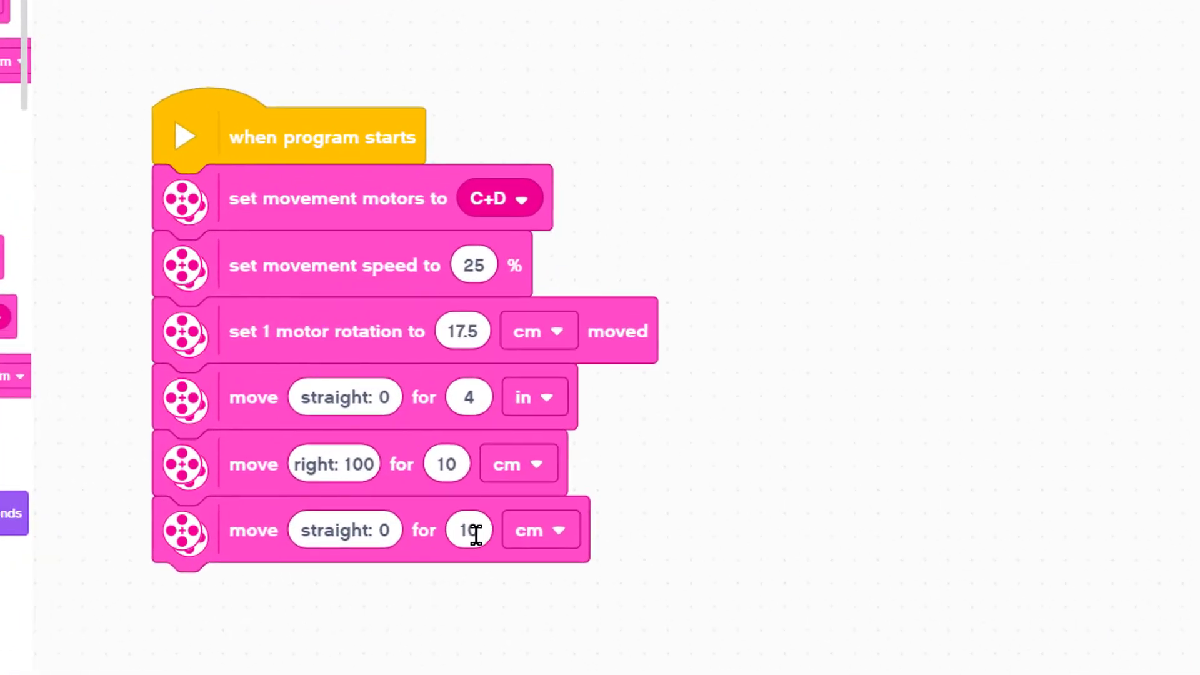
Set the added moves to straight 23 in, left -100, then straight 5 in.
click(539, 529)
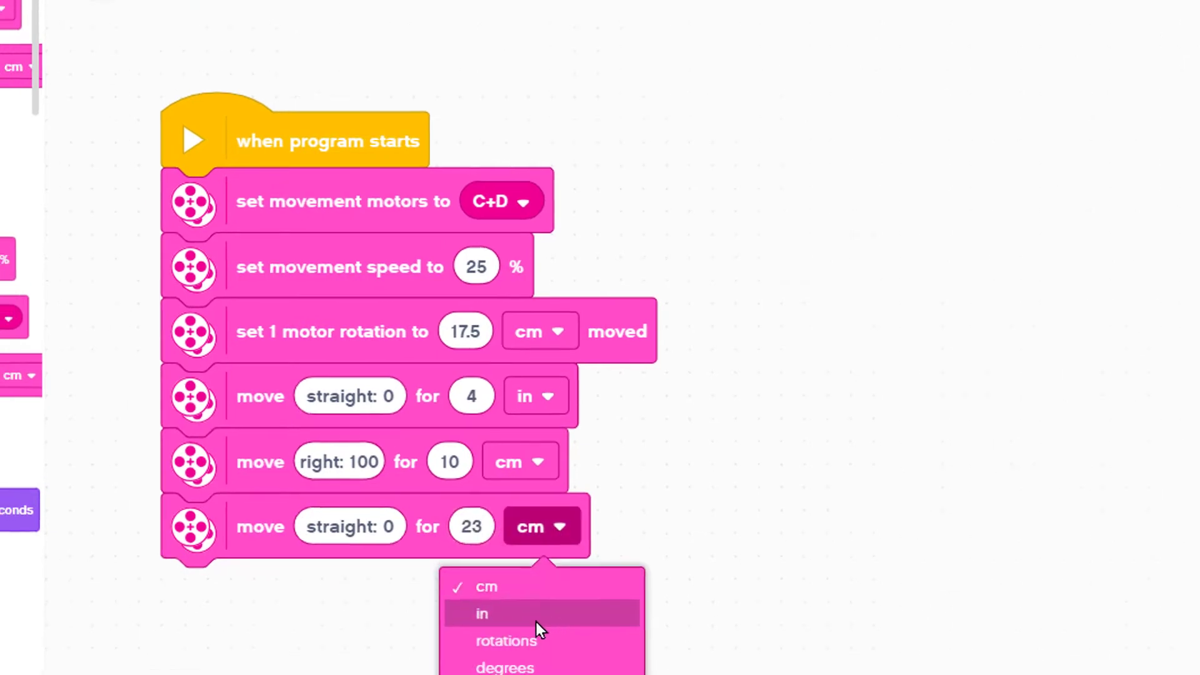
click(481, 614)
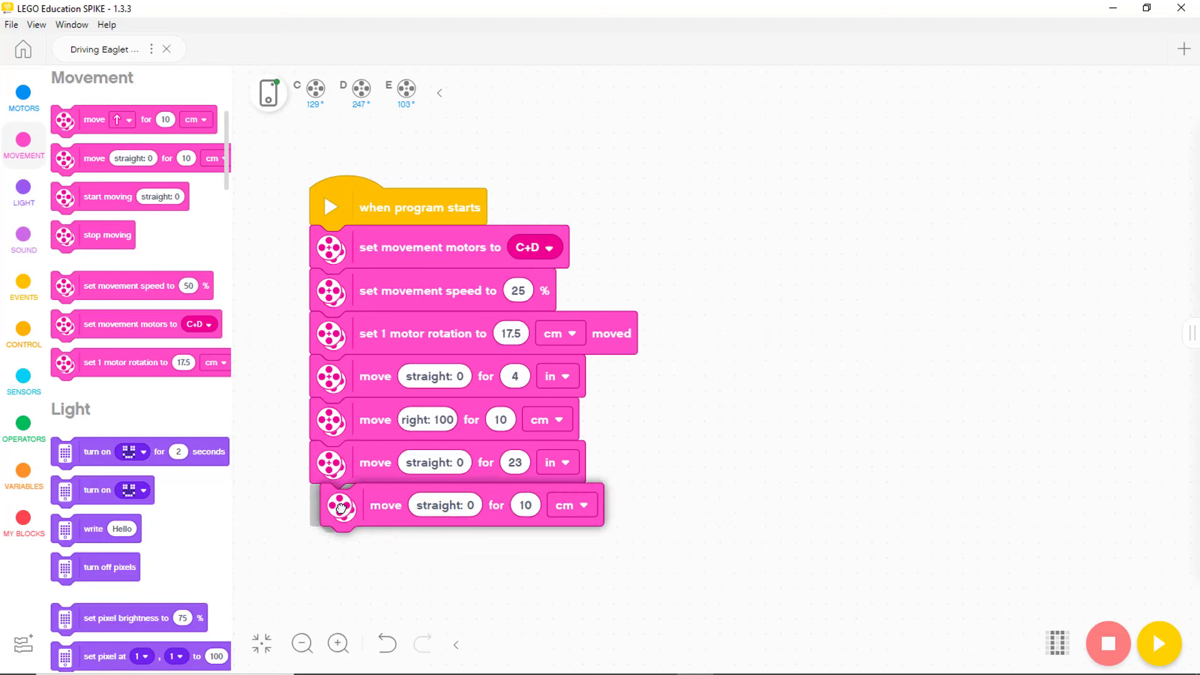
click(434, 504)
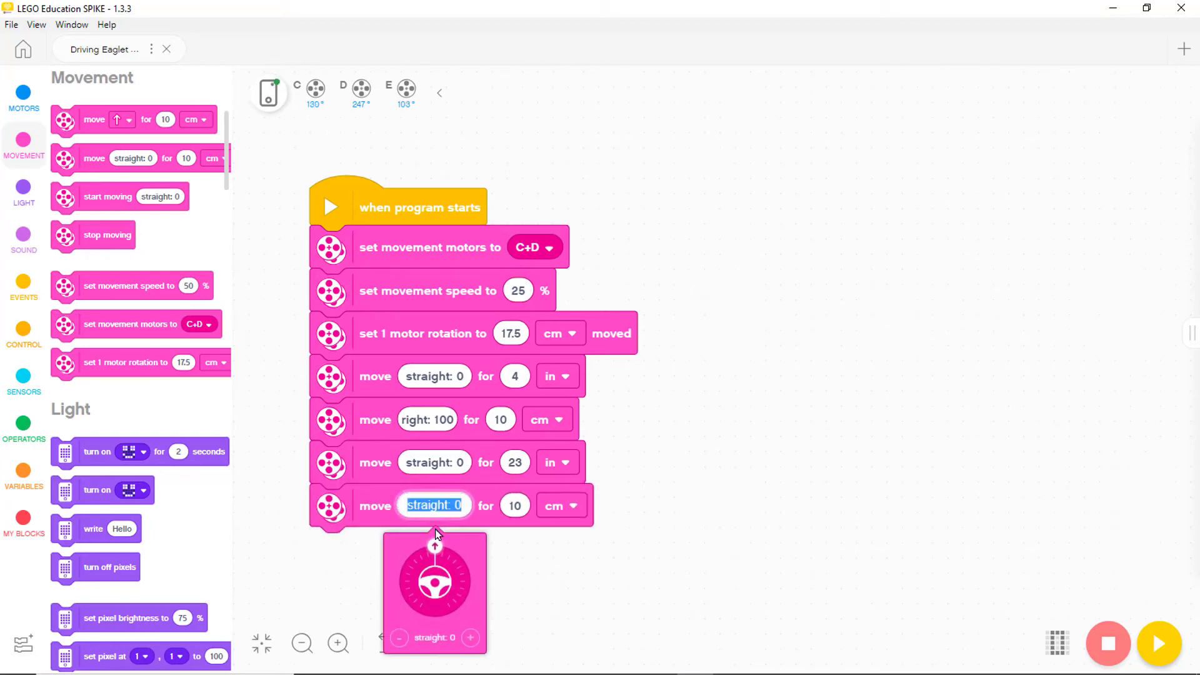
drag(434, 579, 403, 596)
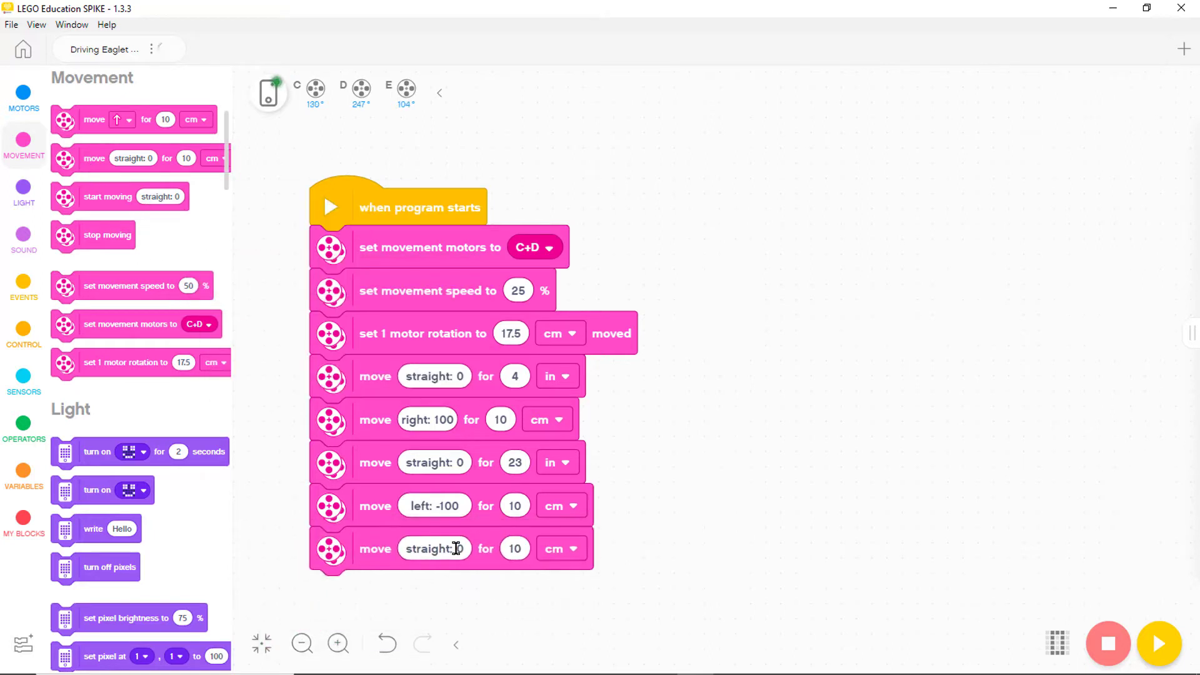
click(515, 548)
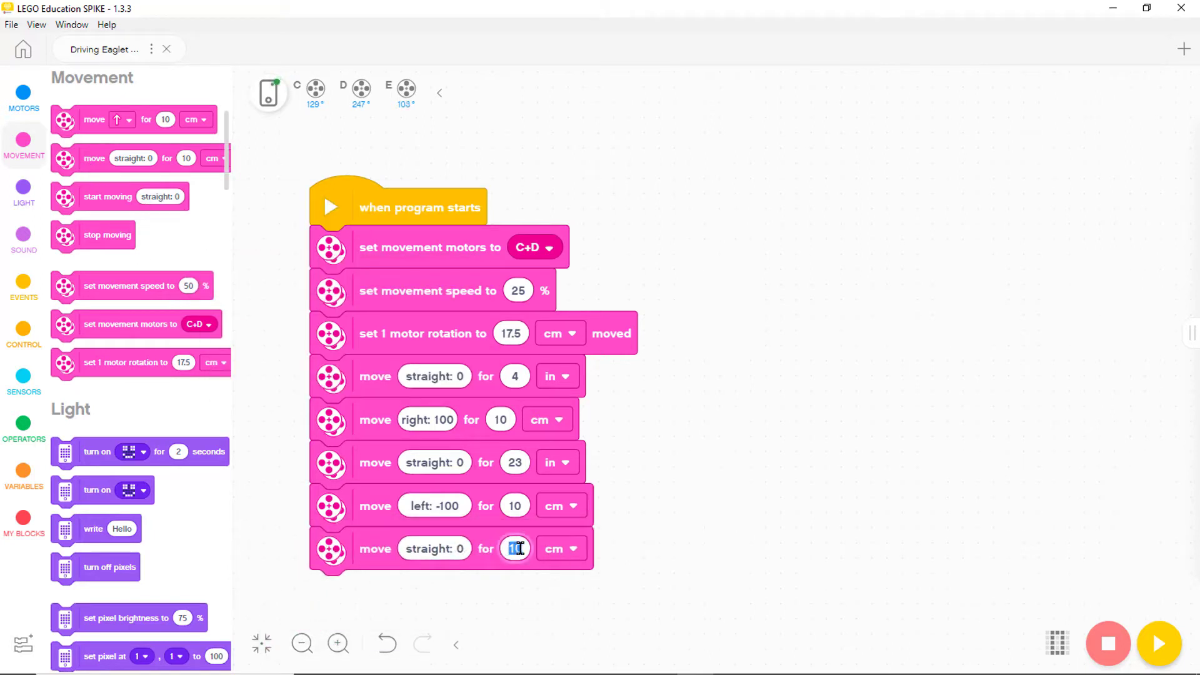
text(5)
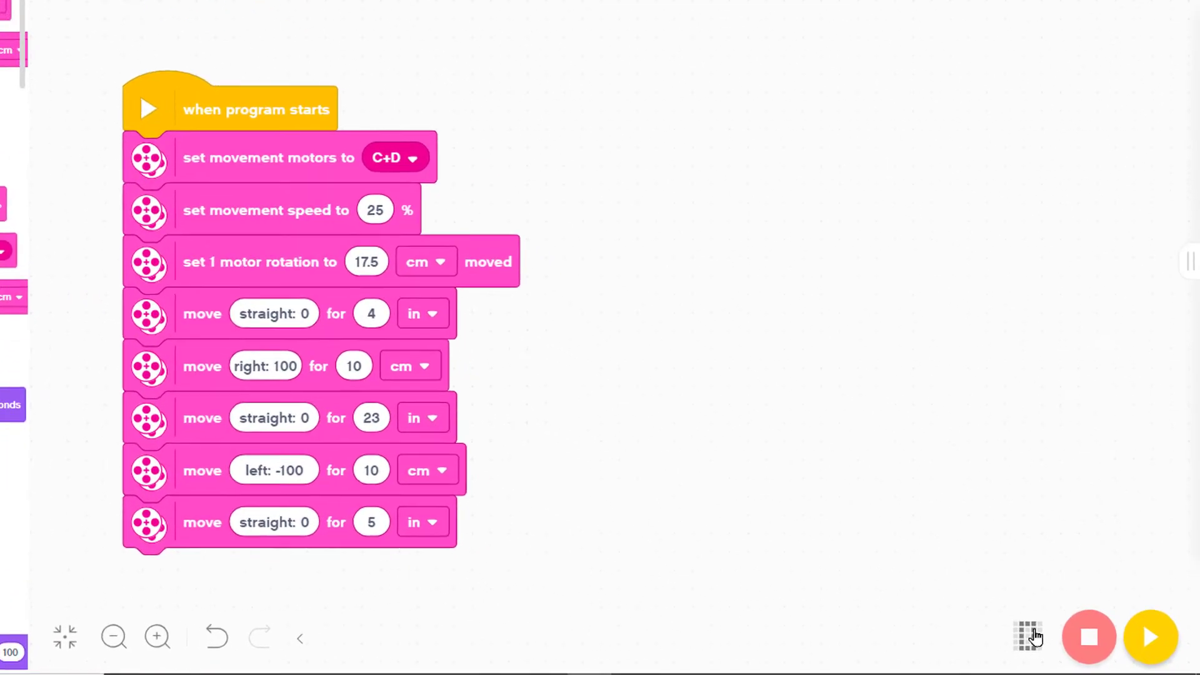
click(1026, 636)
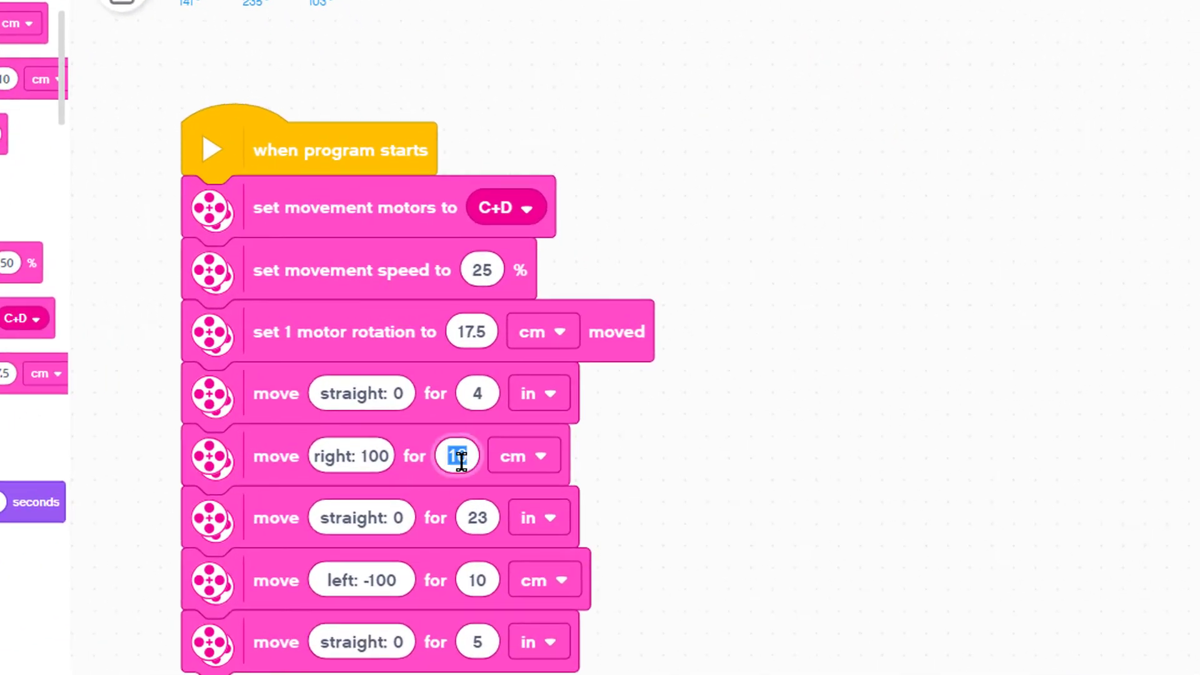
Change the right 100 and left -100 move distances from 10 cm to 9 cm.
text(9)
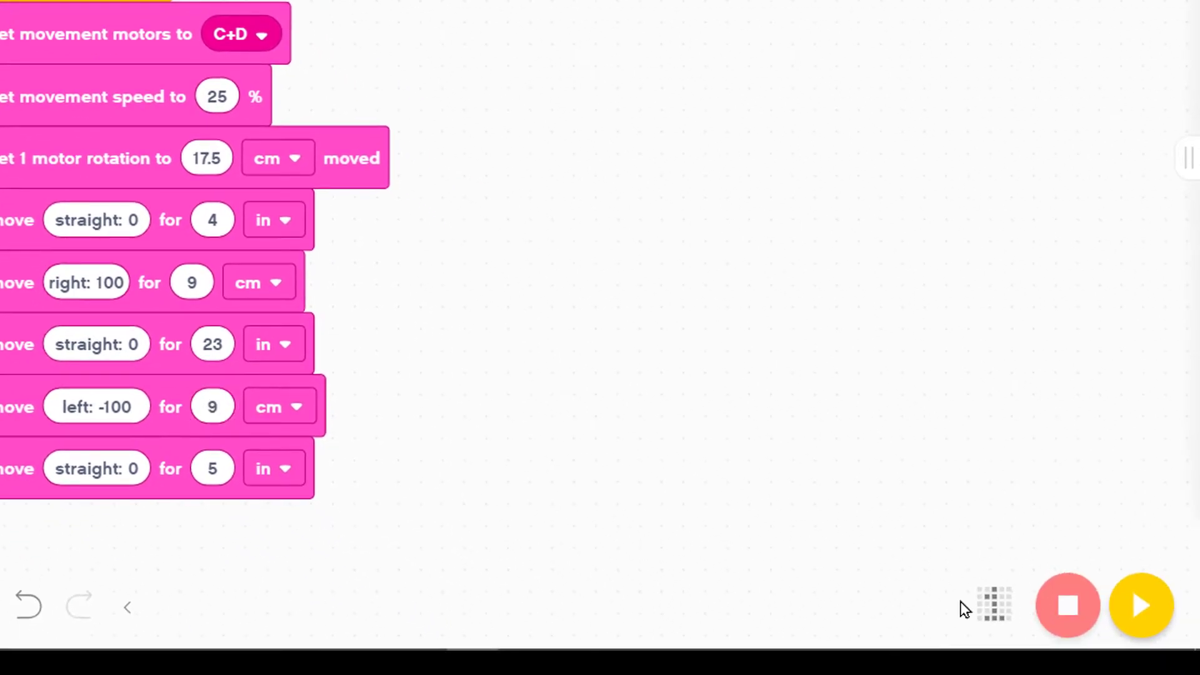
click(993, 606)
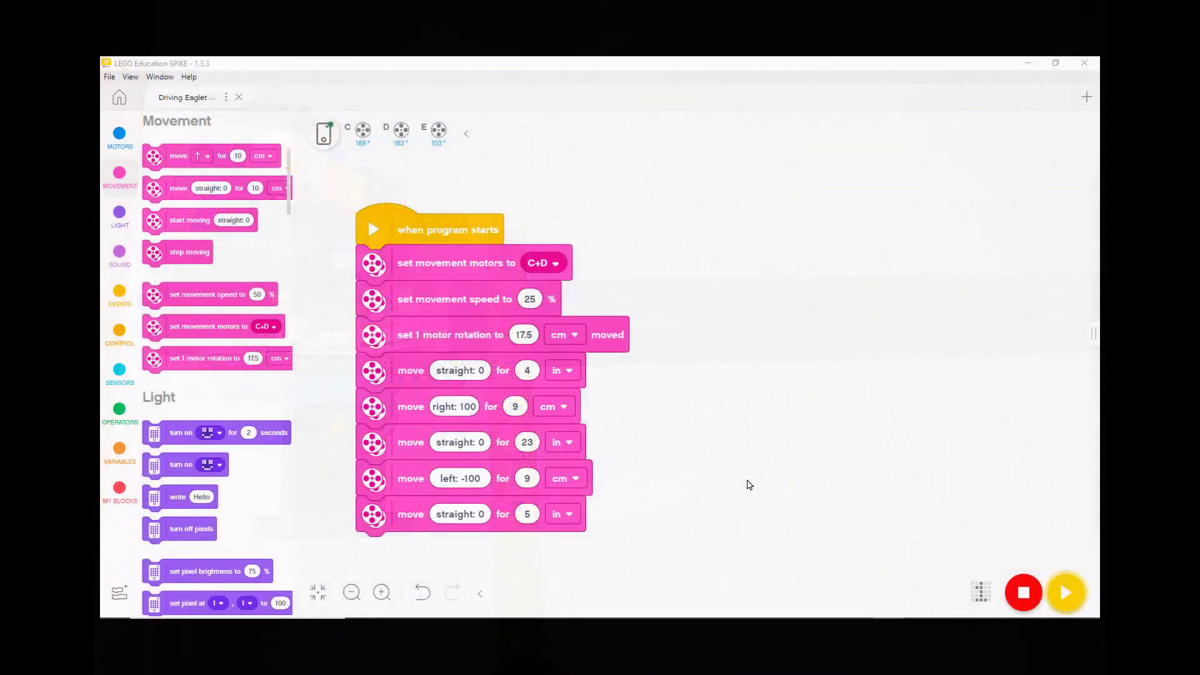
Set the first straight move to 6.5 in and the middle straight to 23.5 in.
click(527, 371)
text(6)
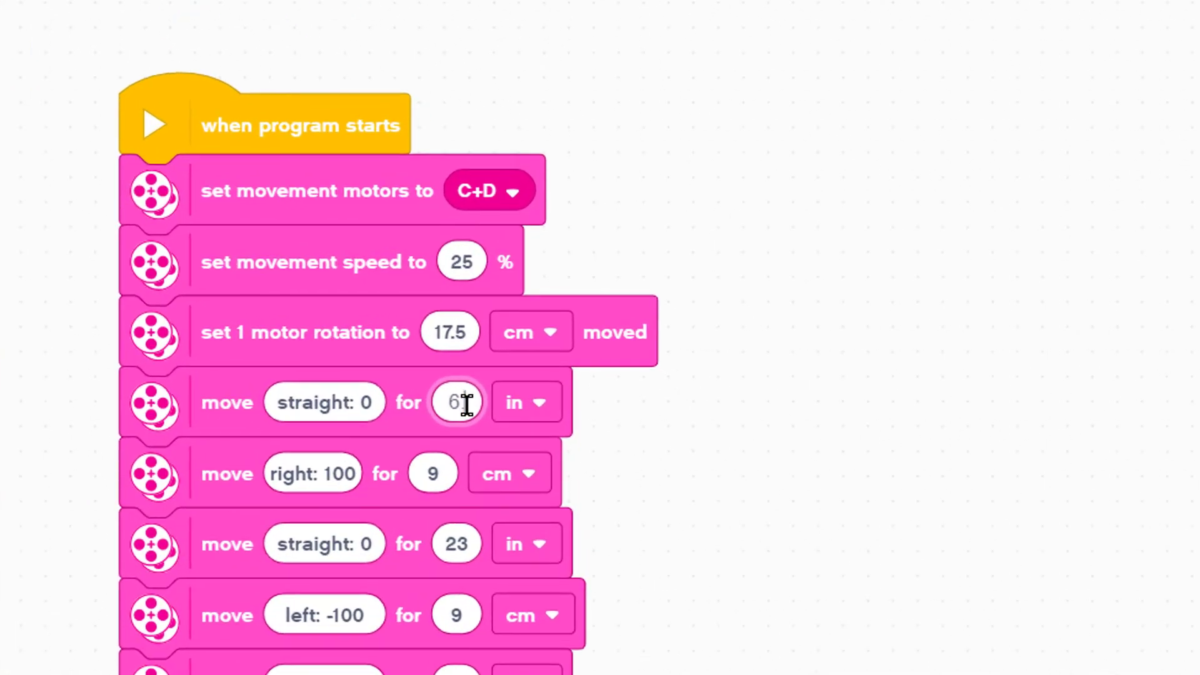
text(.5)
click(456, 543)
text(2)
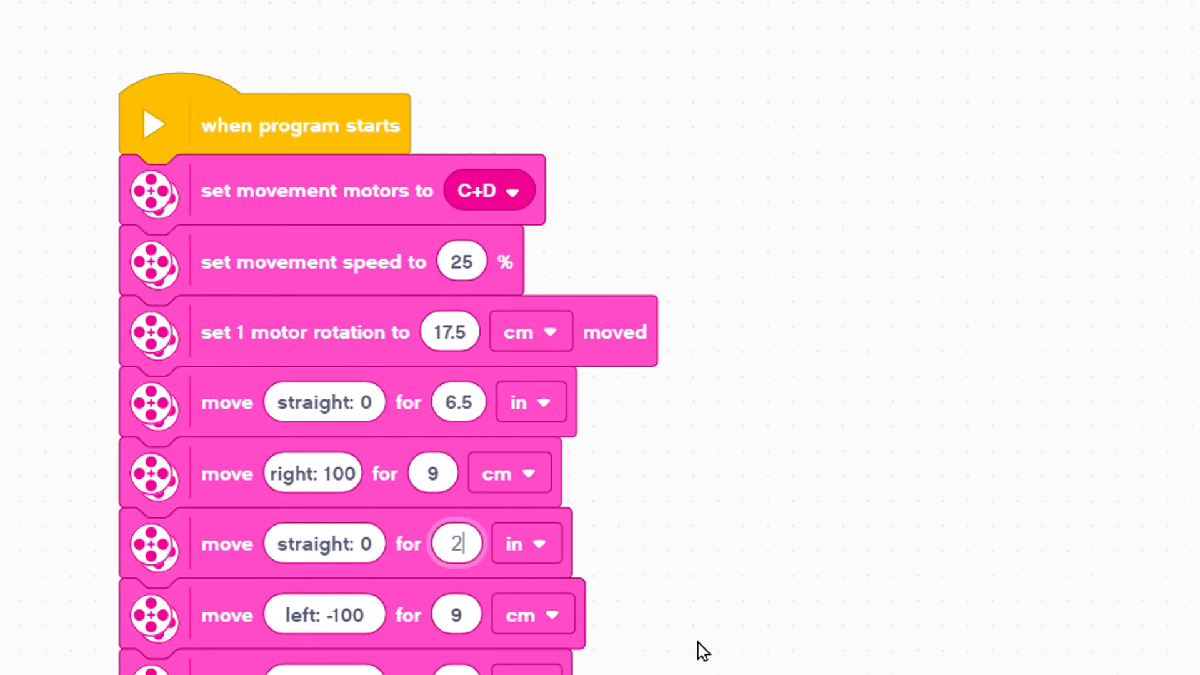
text(3.5)
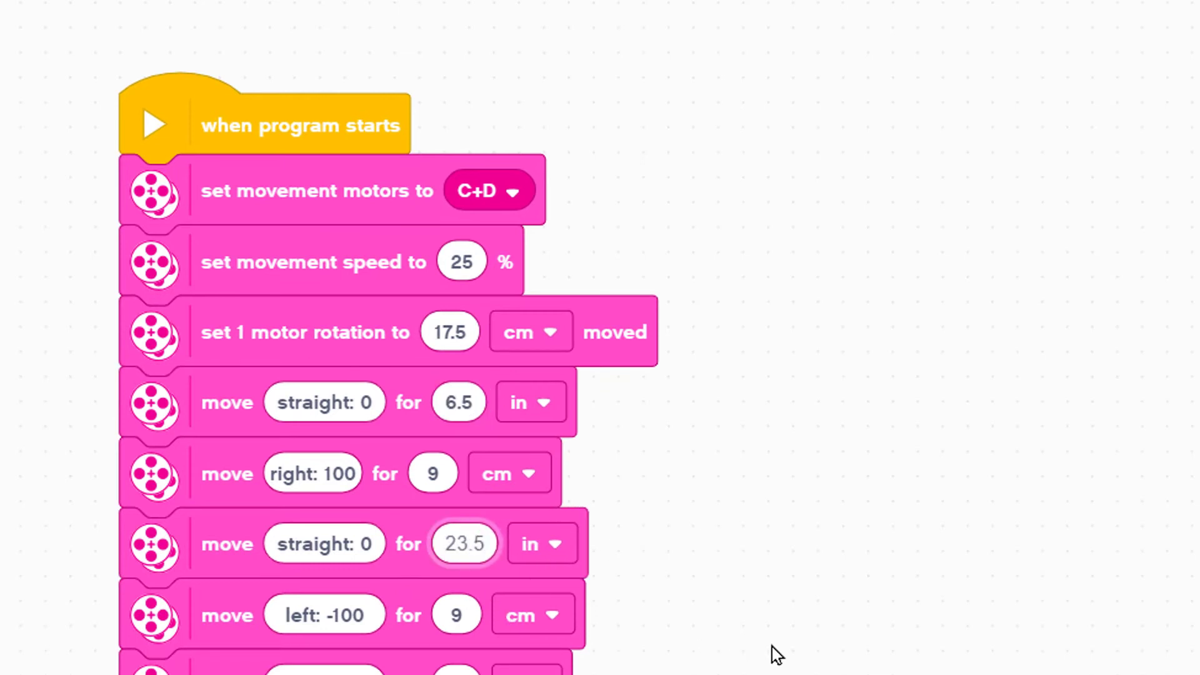